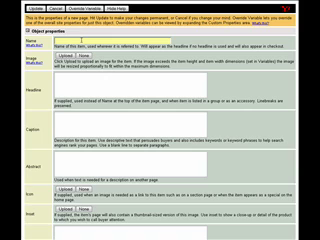
pyautogui.write('Page')
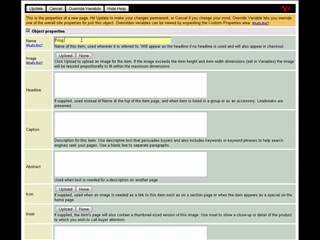